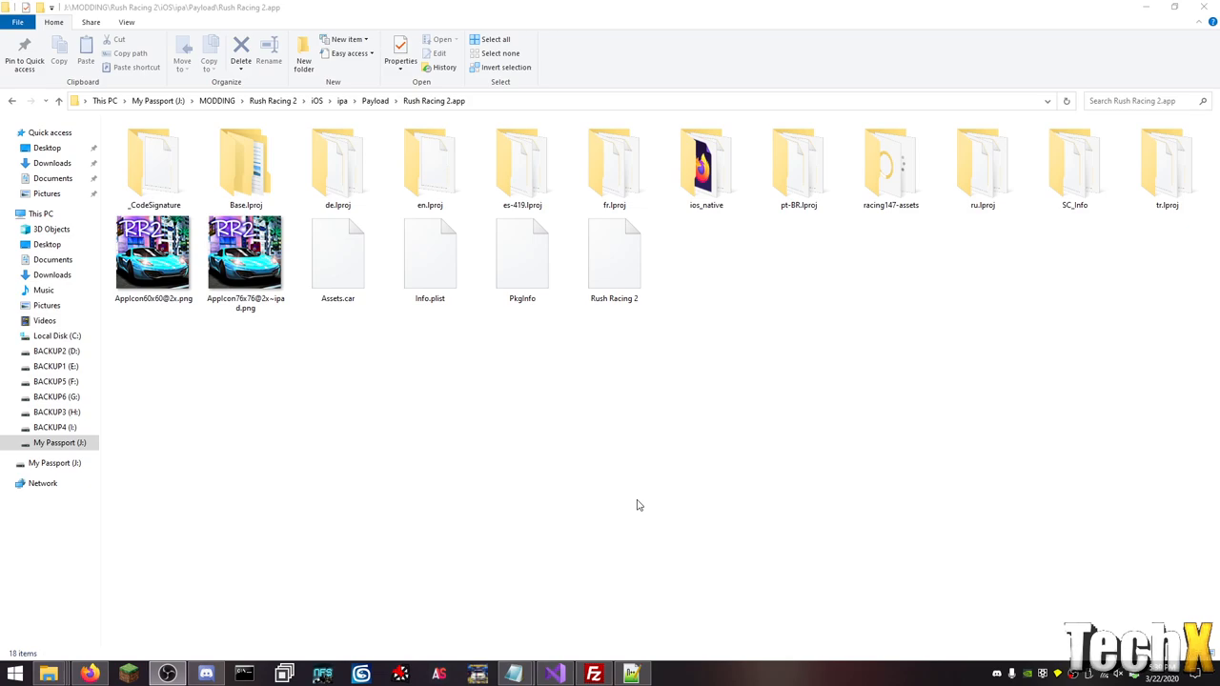
# Open racing147-assets then racing-147, and select speedometer-b.png.
pyautogui.doubleClick(890, 167)
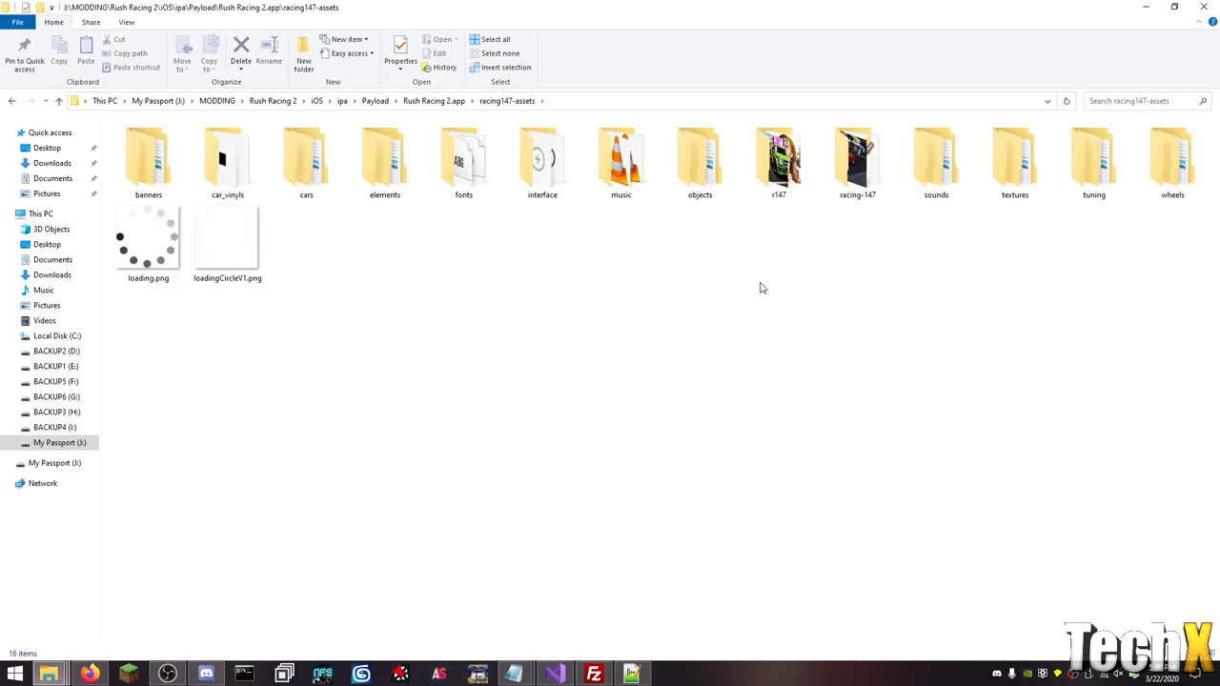
pyautogui.doubleClick(778, 157)
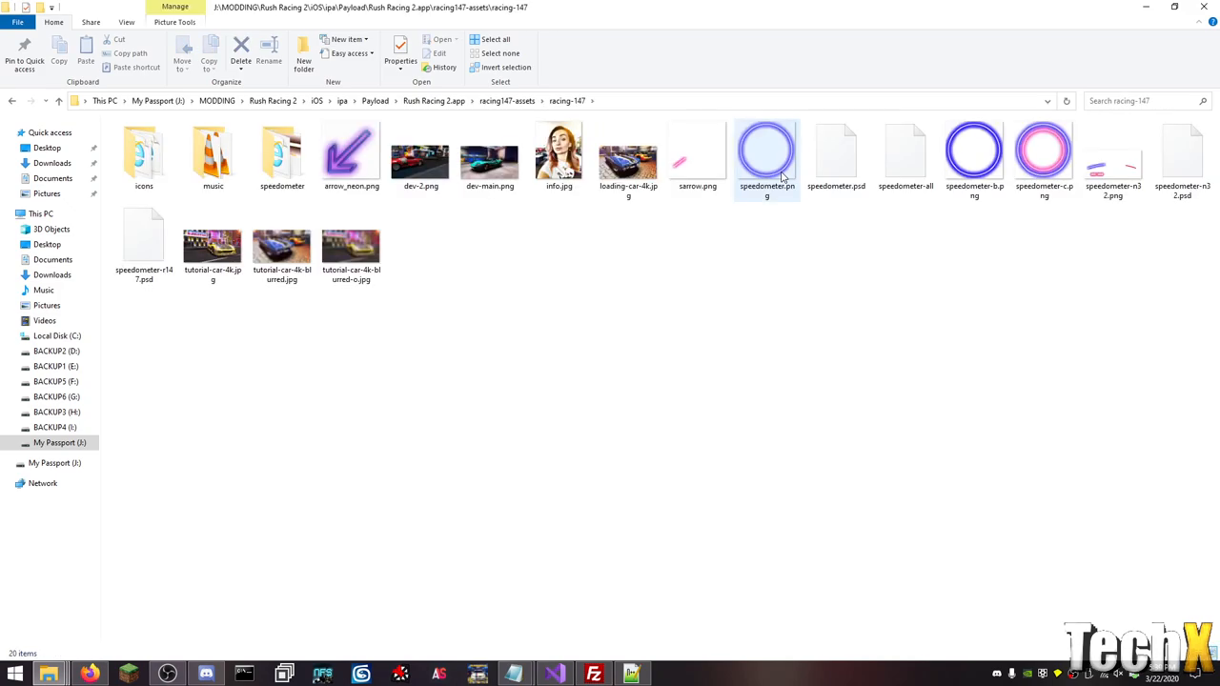
pyautogui.moveTo(766, 157)
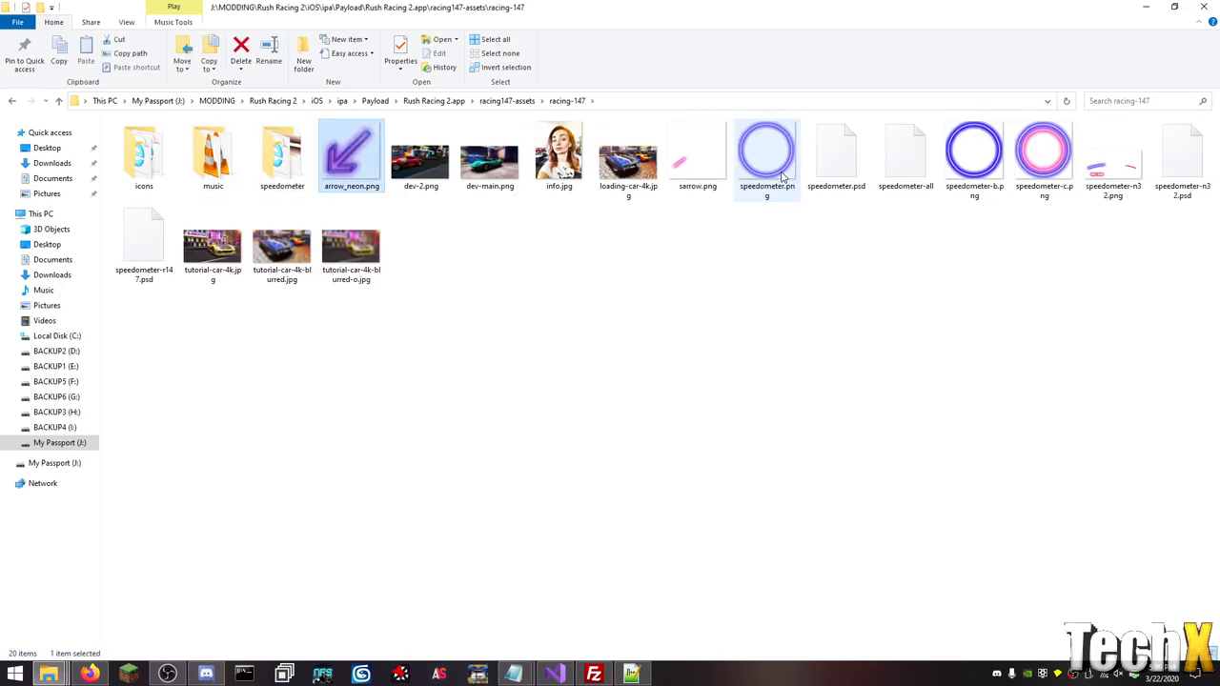
pyautogui.click(974, 152)
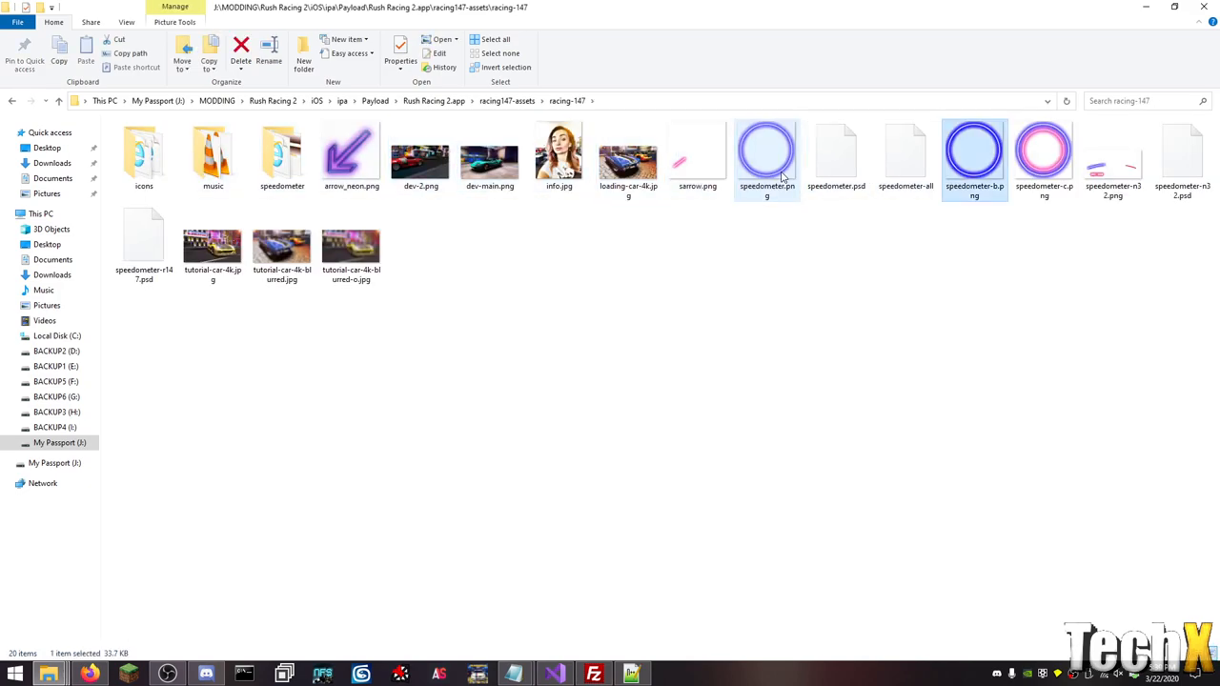
# Preview speedometer-n32.png in Windows Photo Viewer, then close the viewer.
pyautogui.doubleClick(1112, 152)
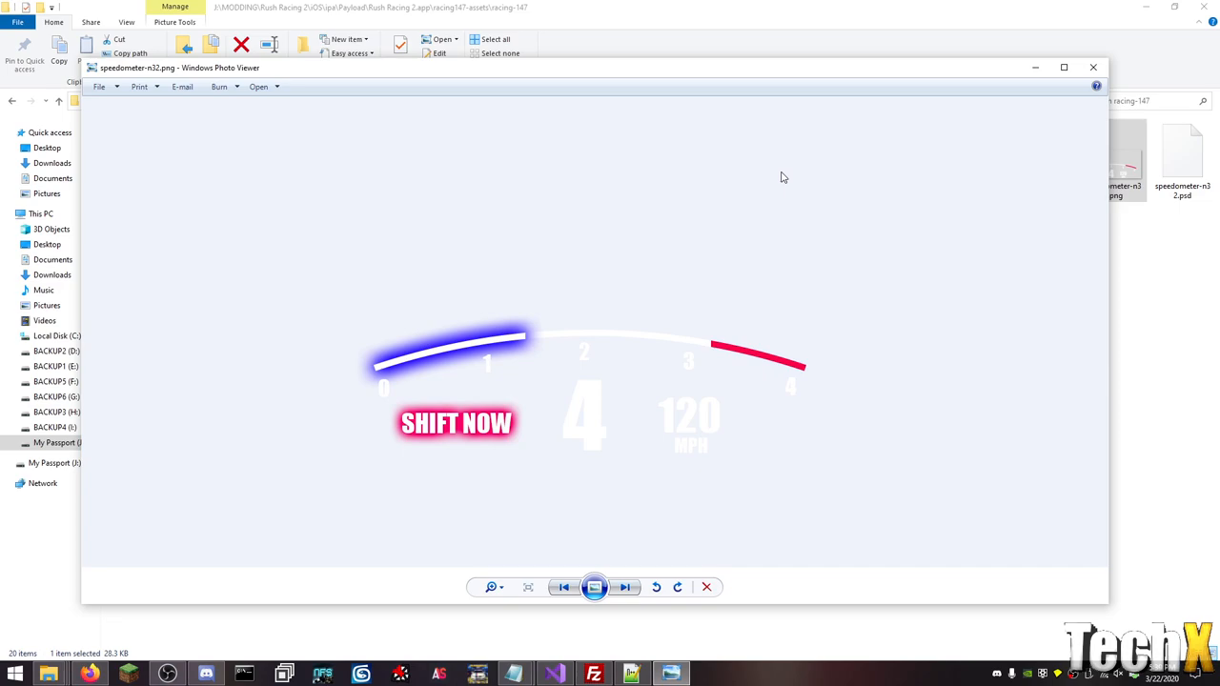
pyautogui.moveTo(1031, 64)
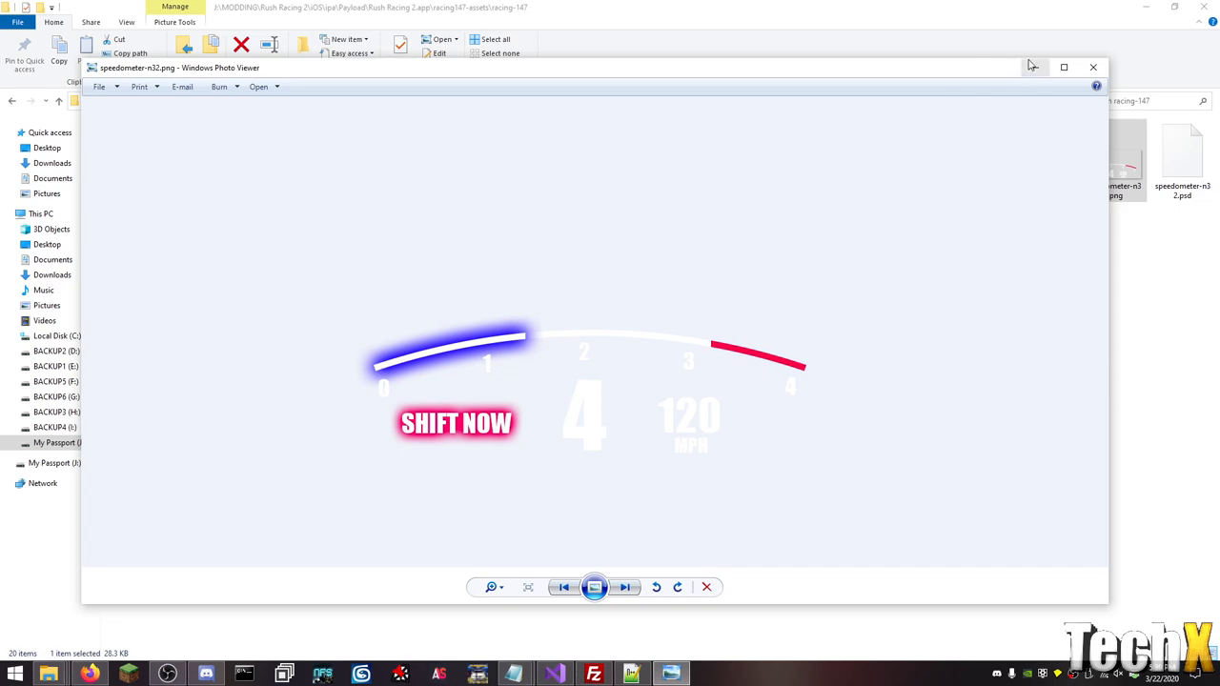
pyautogui.click(1093, 67)
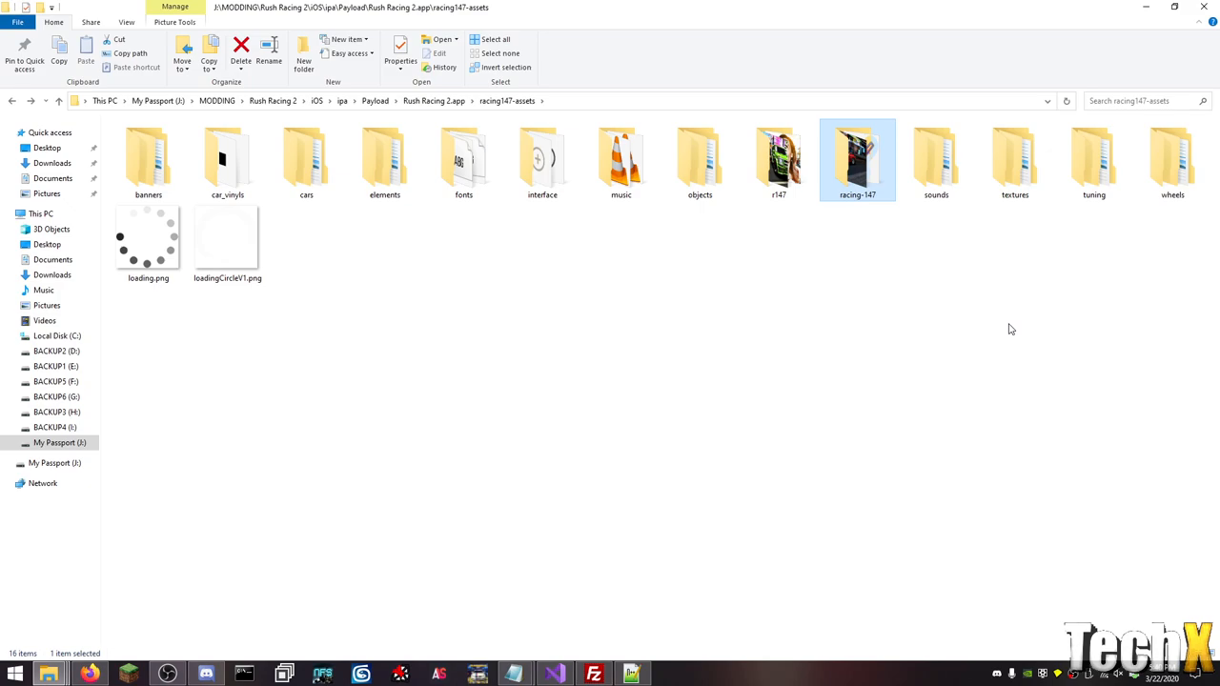
pyautogui.moveTo(542, 159)
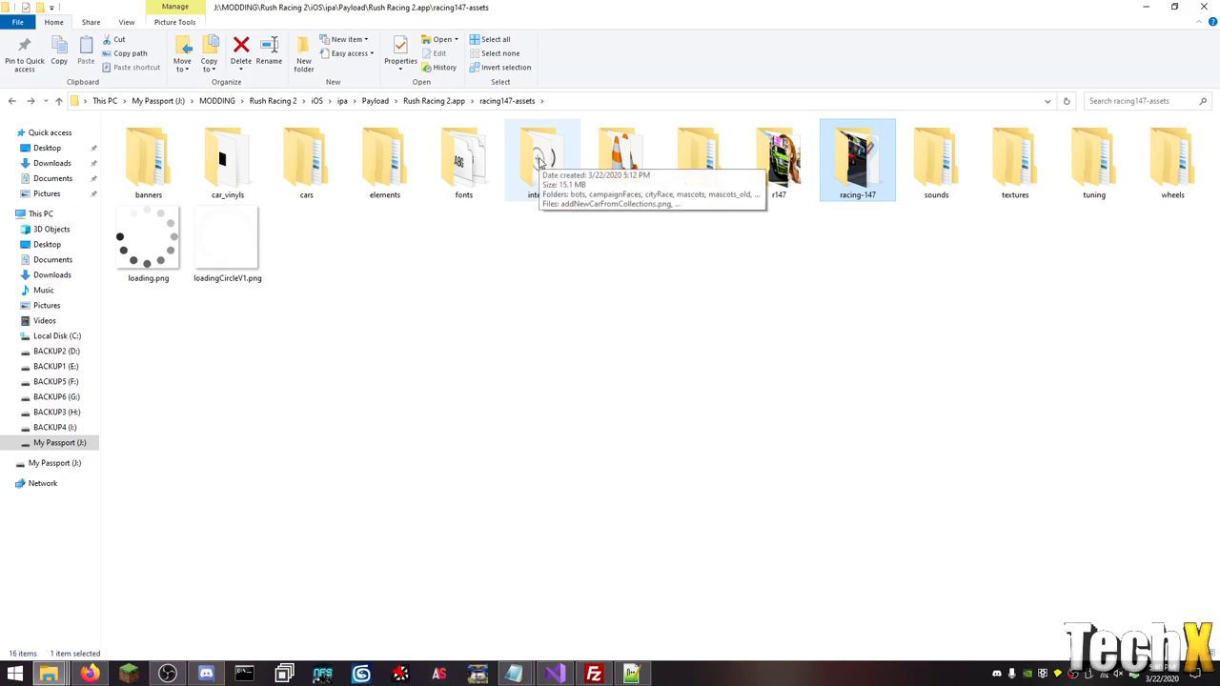
pyautogui.moveTo(515, 423)
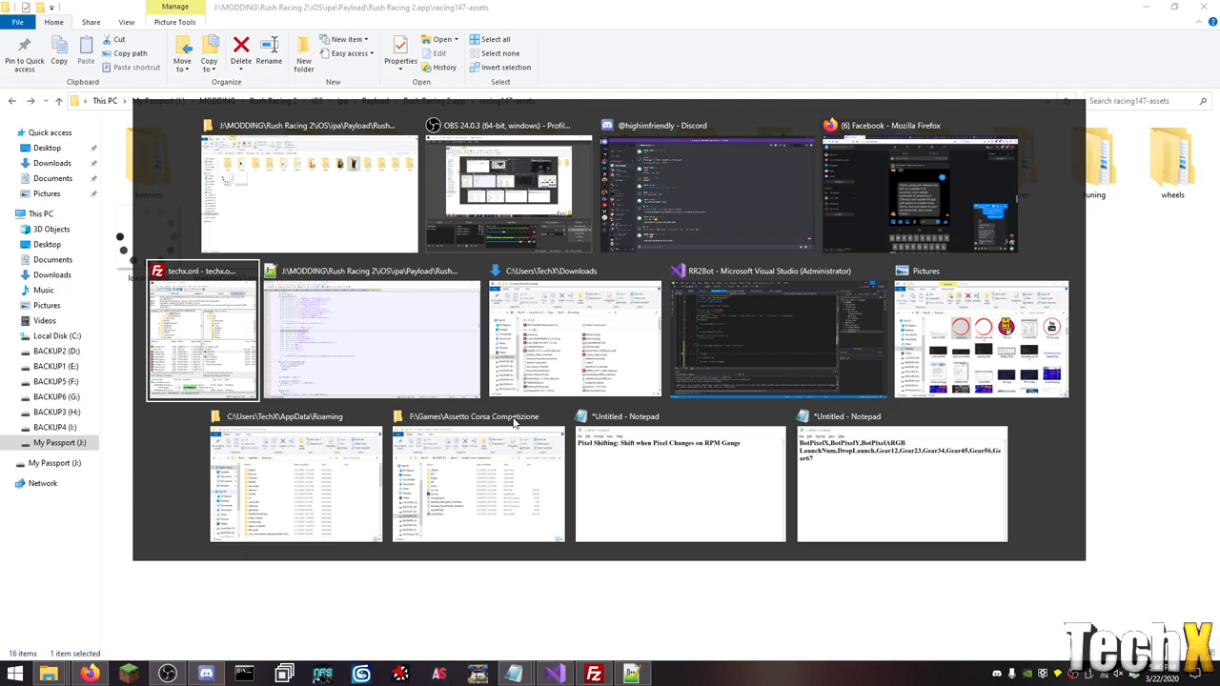
# Return to the File Explorer window showing the racing147-assets folder.
pyautogui.click(308, 191)
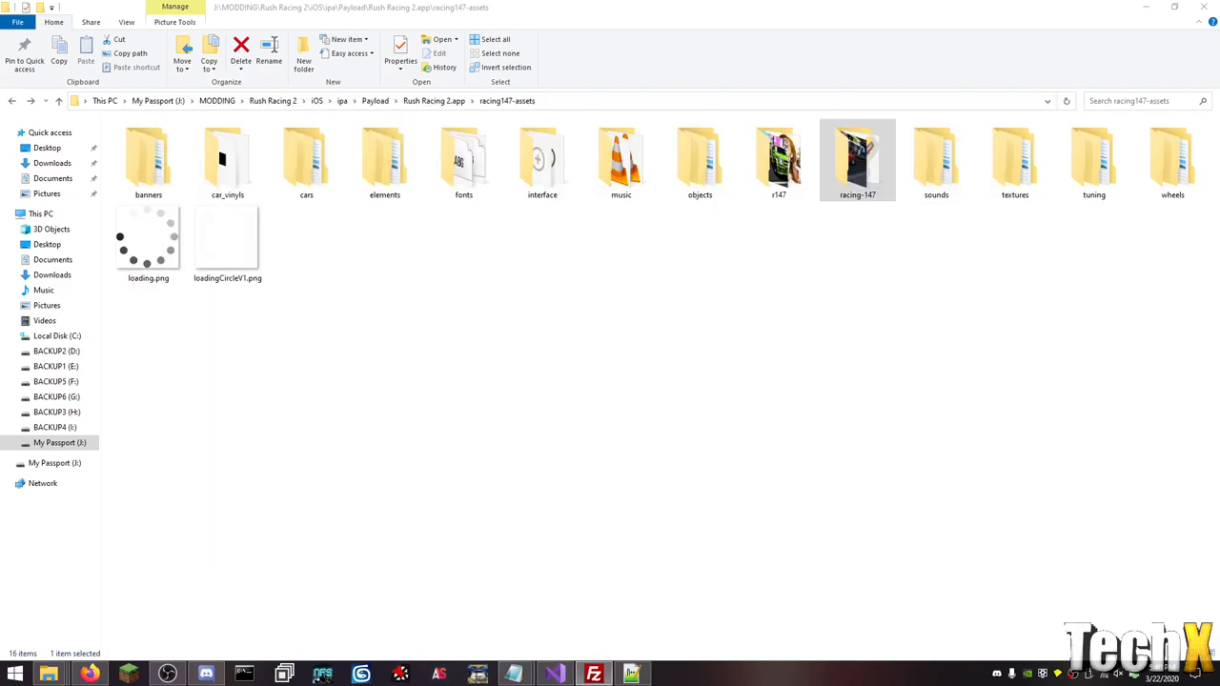
pyautogui.moveTo(699, 162)
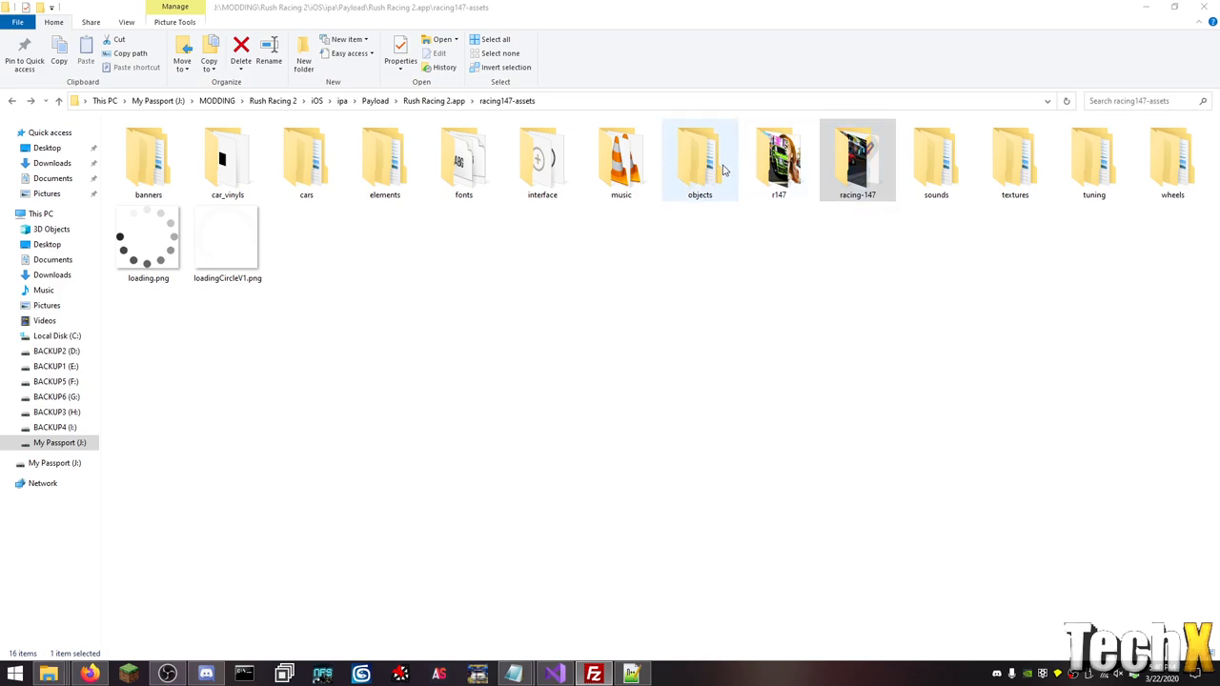
# Navigate from racing147-assets up to Rush Racing 2.app and open ios_native.
pyautogui.click(709, 305)
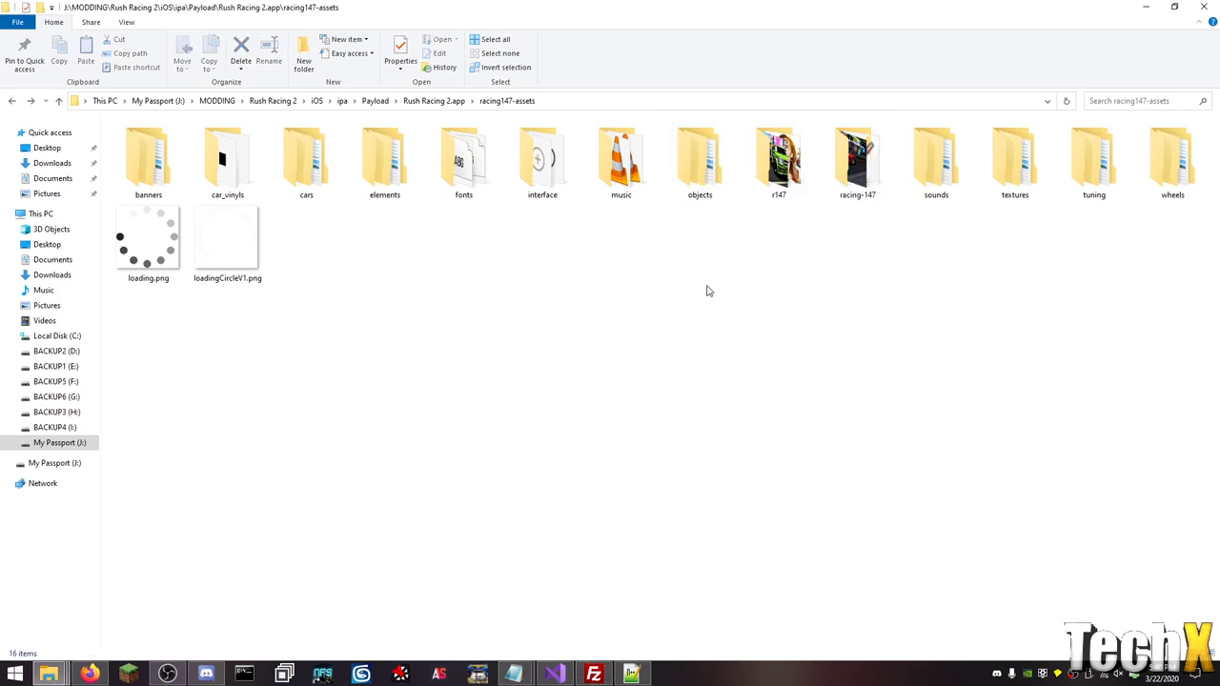
pyautogui.moveTo(709, 291)
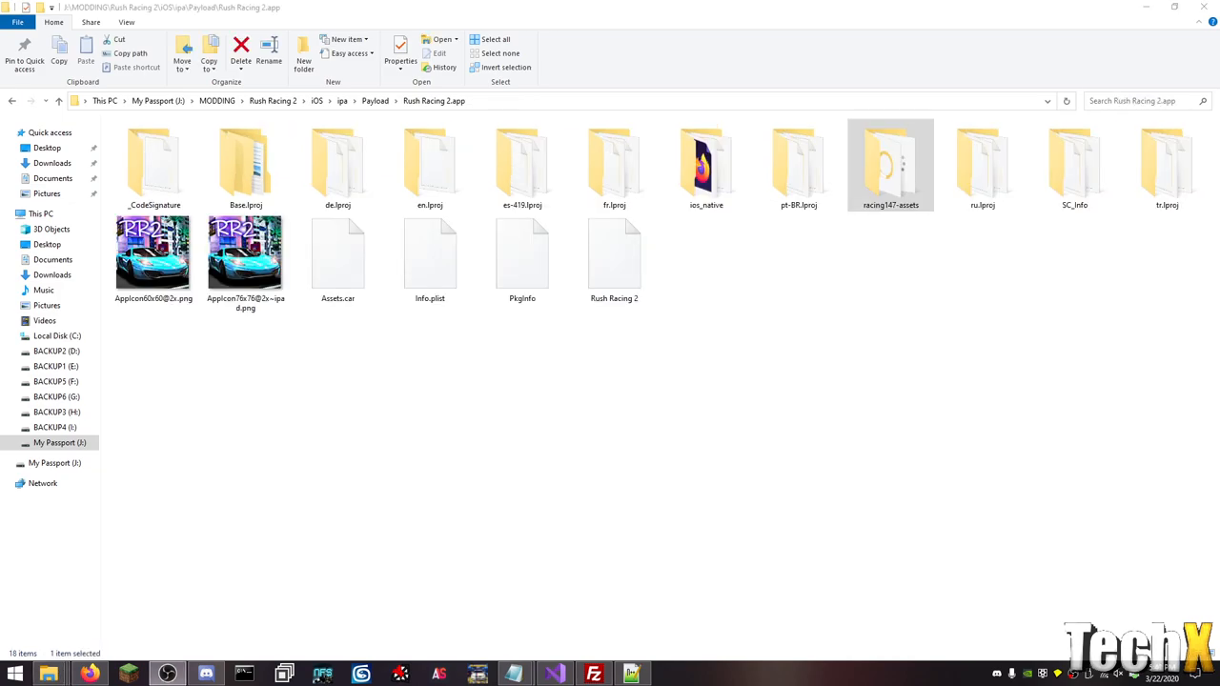
pyautogui.moveTo(1096, 531)
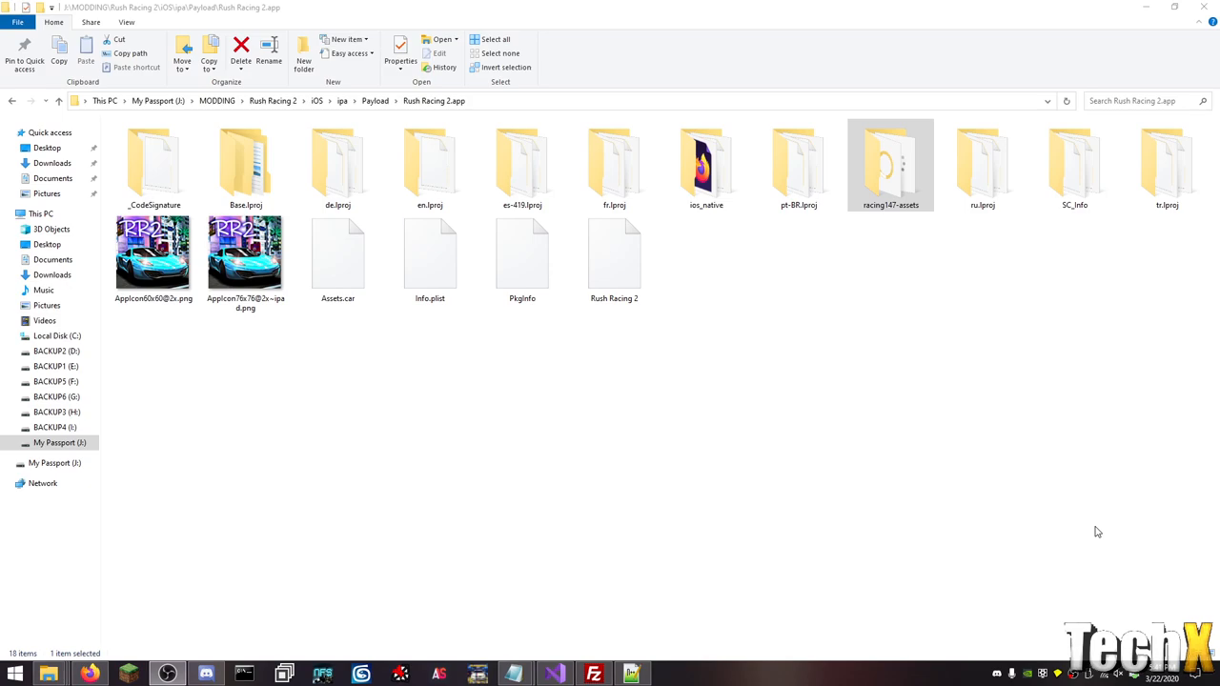
pyautogui.doubleClick(890, 162)
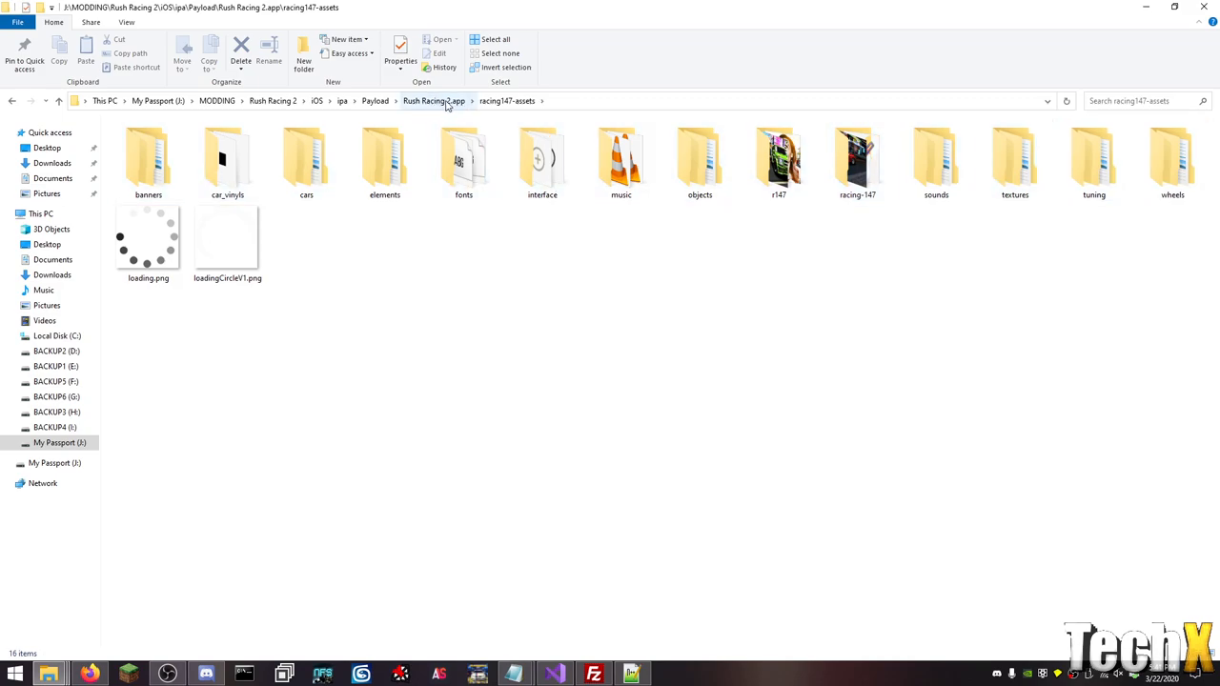
pyautogui.click(433, 101)
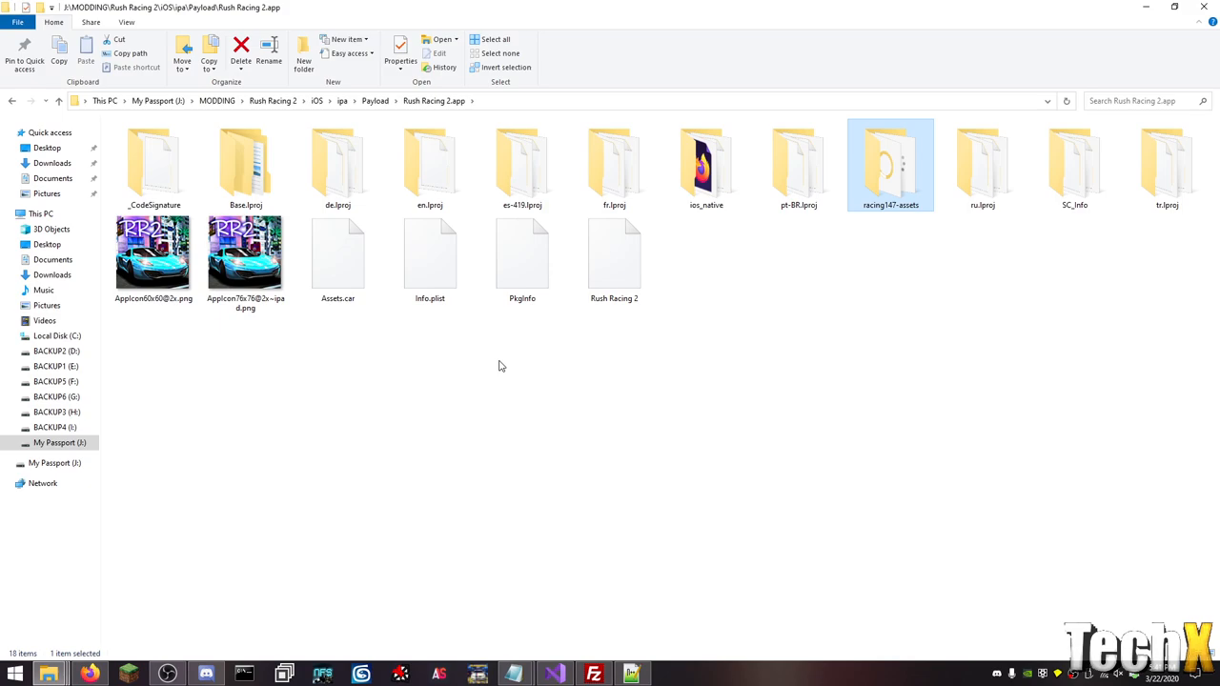
pyautogui.moveTo(897, 311)
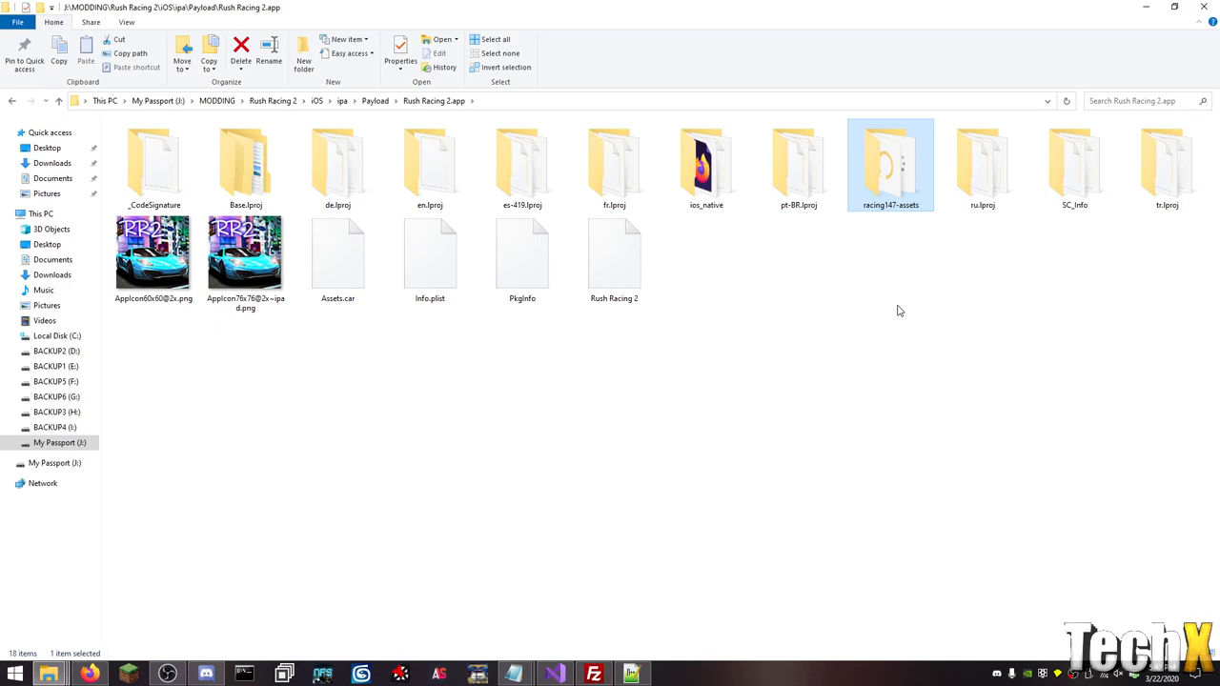
pyautogui.doubleClick(706, 162)
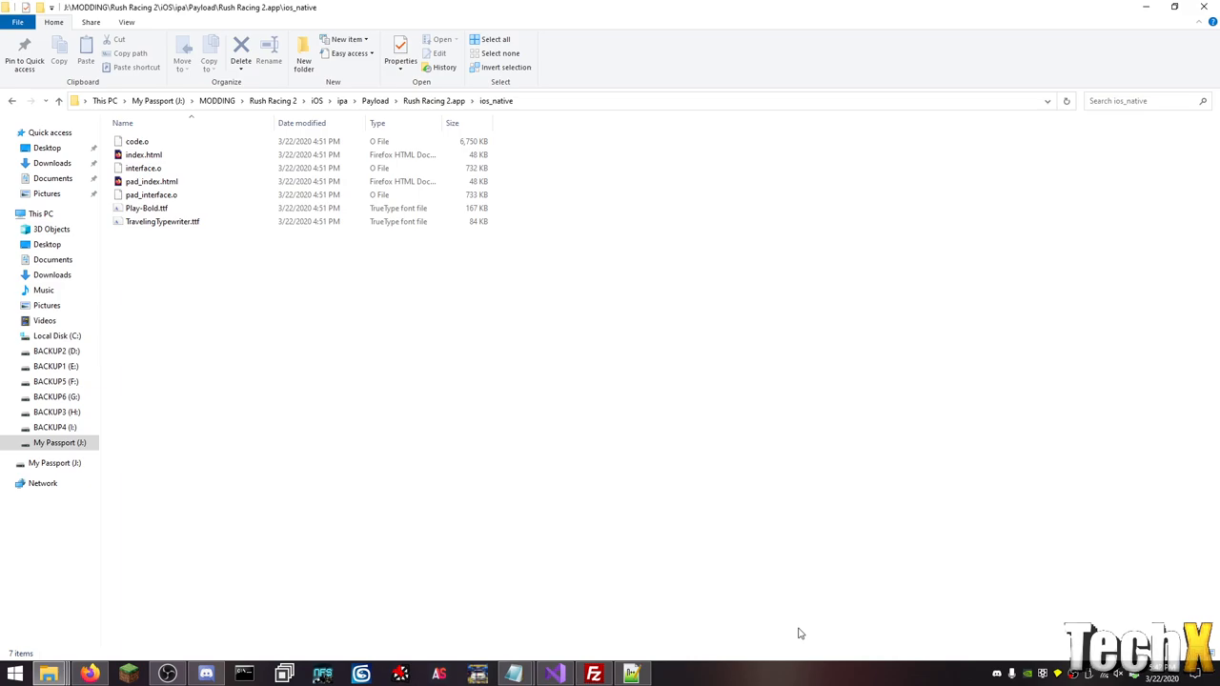
# Open the ios_native index.html file in Firefox.
pyautogui.rightClick(143, 154)
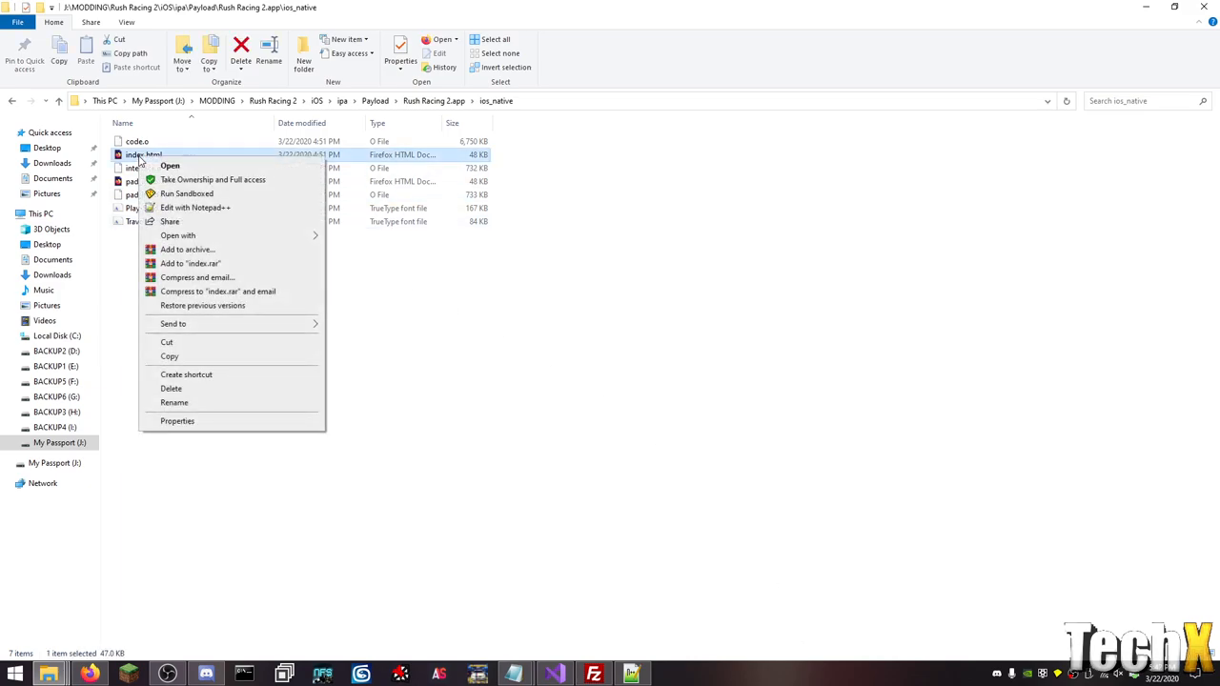
pyautogui.click(170, 166)
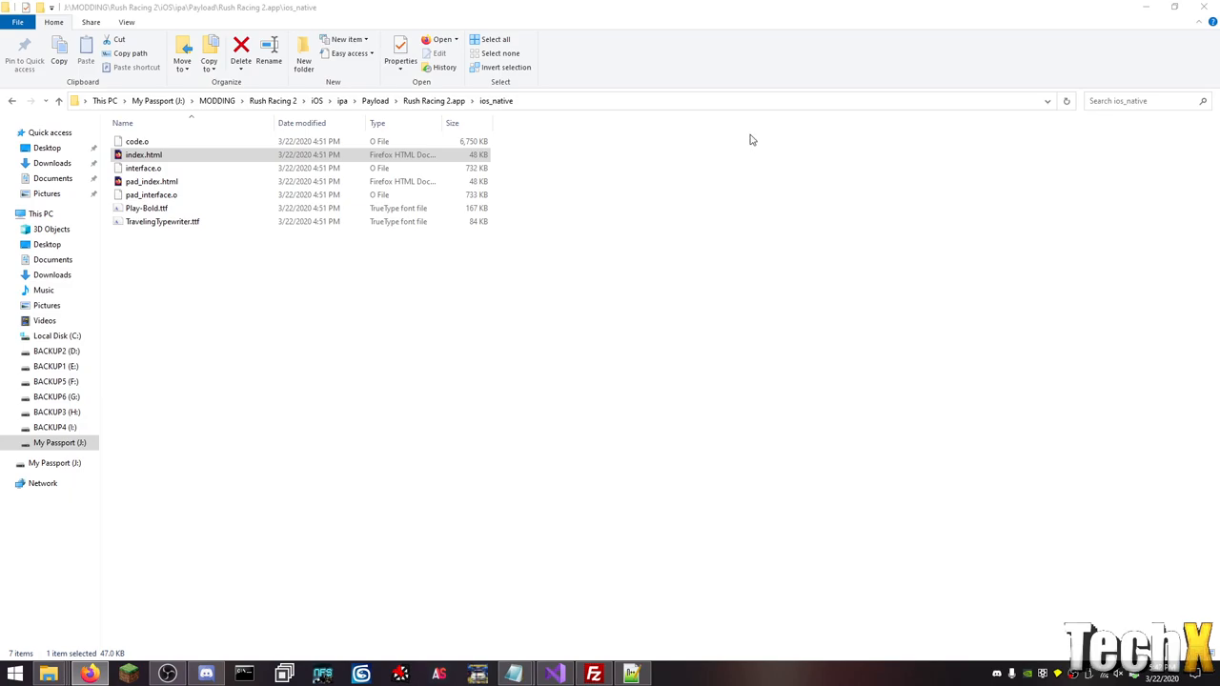
pyautogui.doubleClick(143, 155)
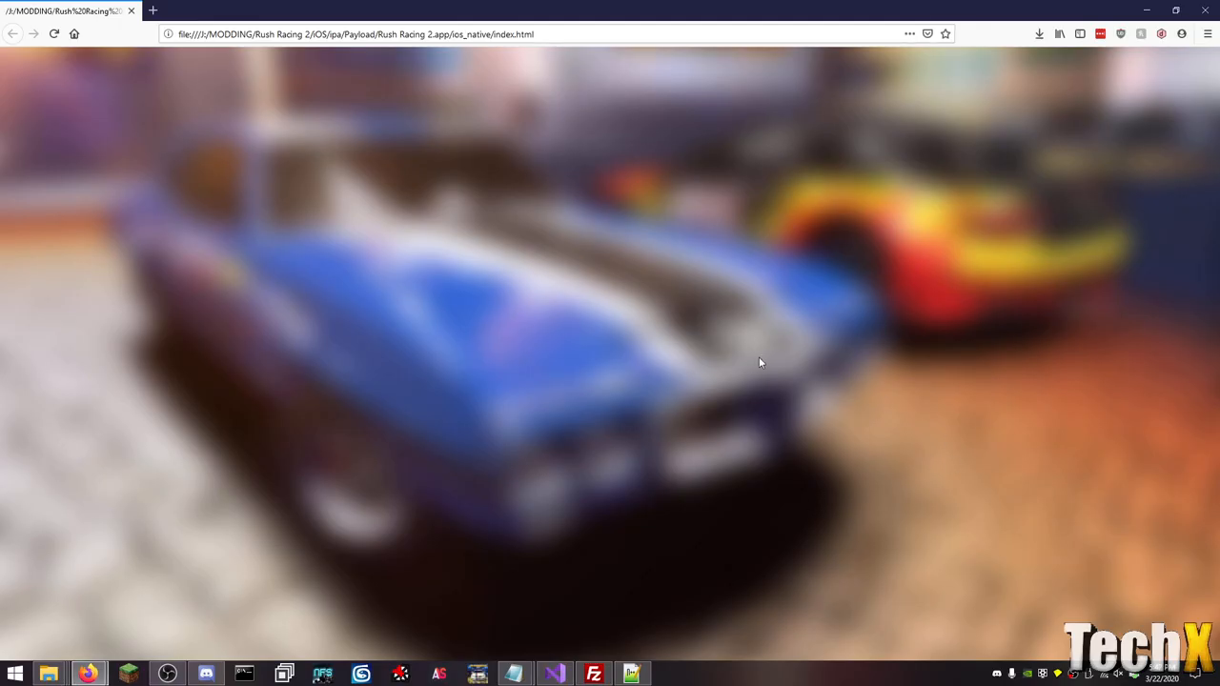
pyautogui.moveTo(495, 335)
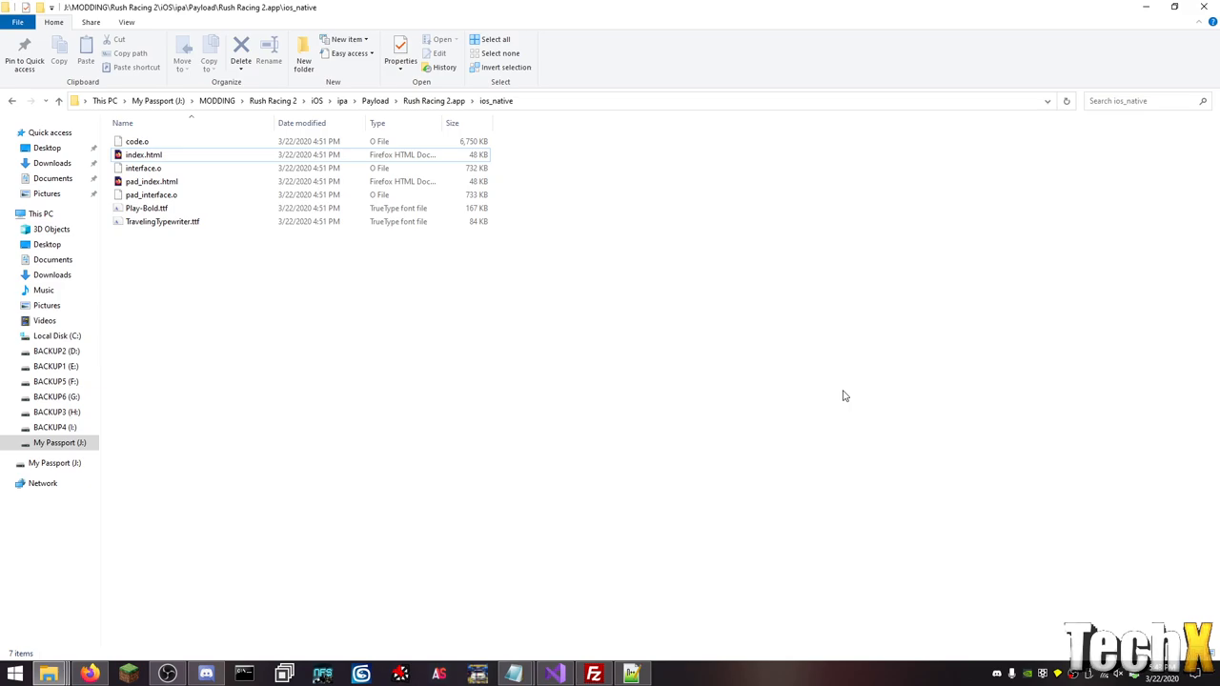
pyautogui.moveTo(419, 98)
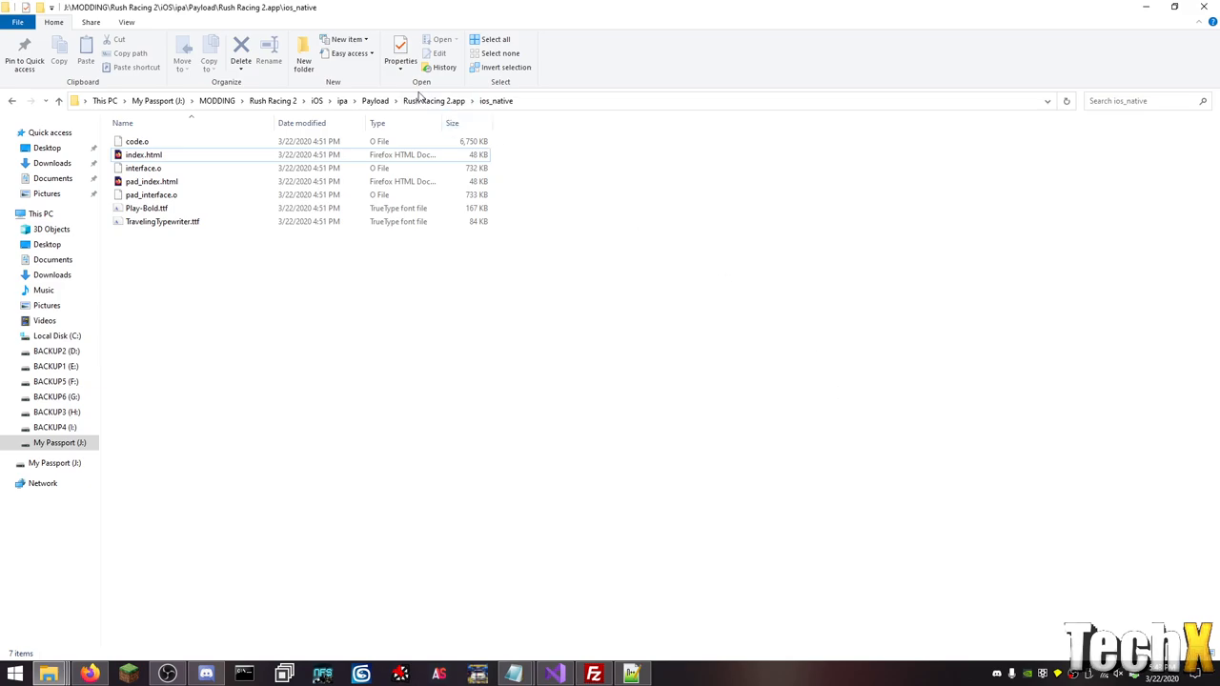